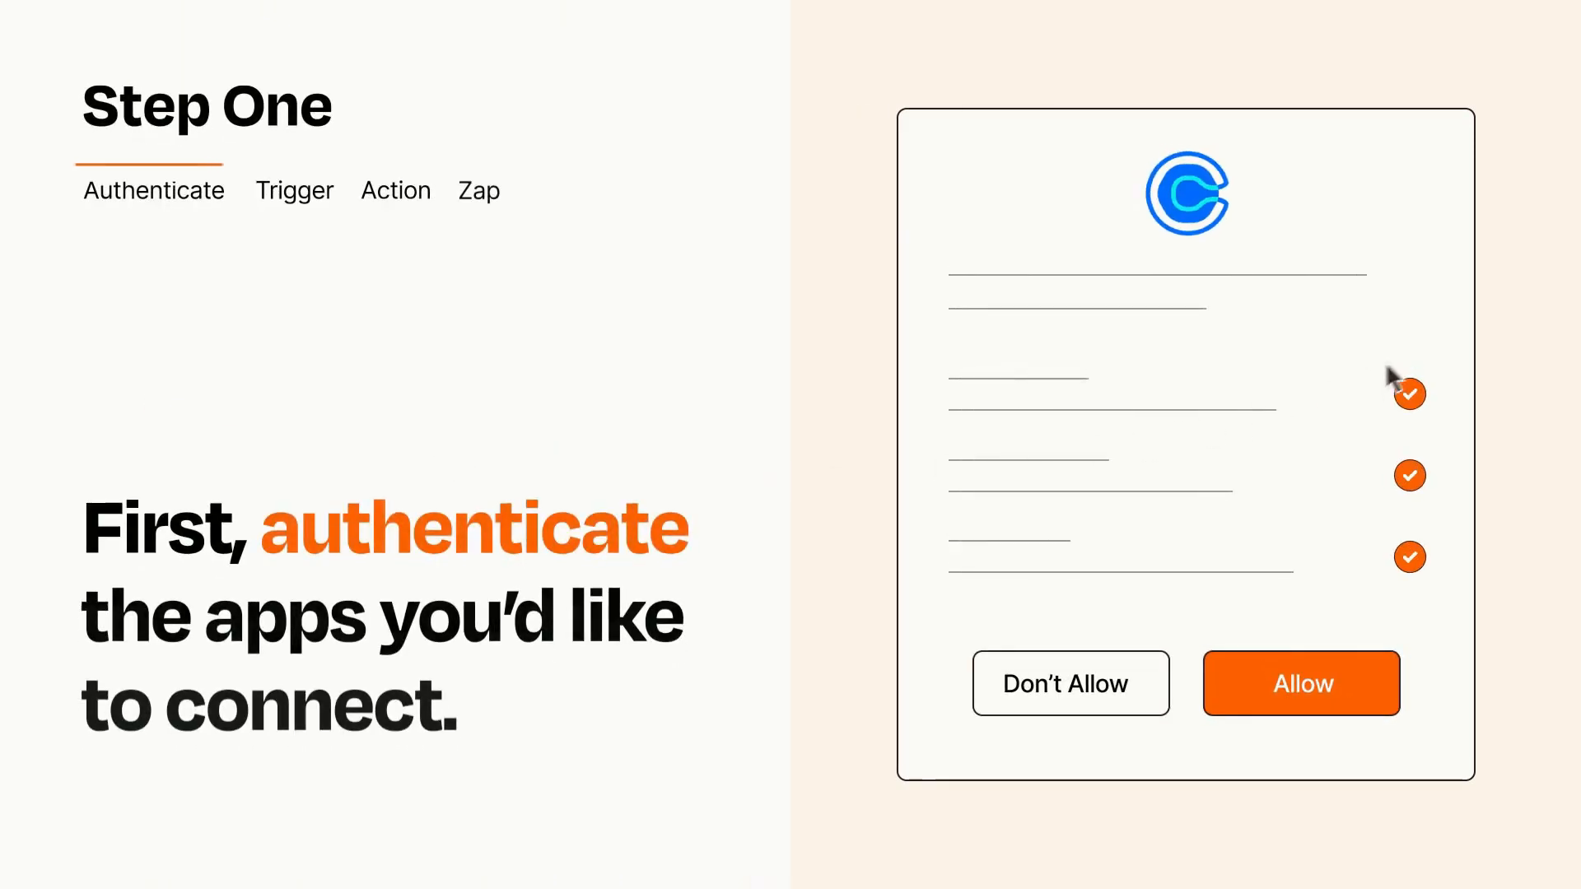
{"action": "mouse_move", "coordinate": [1368, 711]}
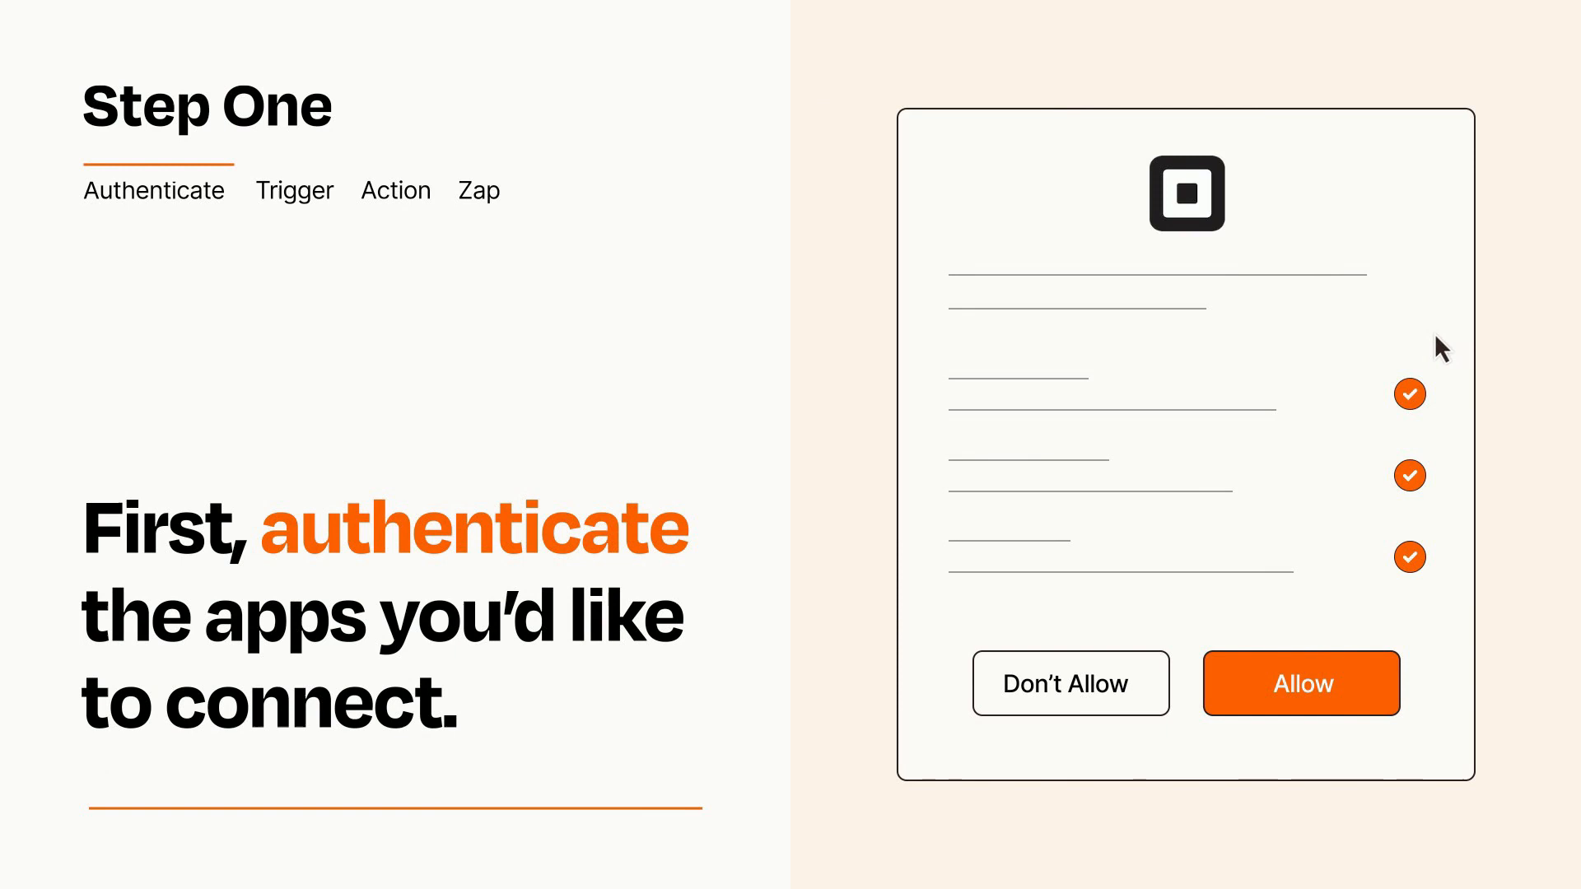
{"action": "mouse_move", "coordinate": [1392, 738]}
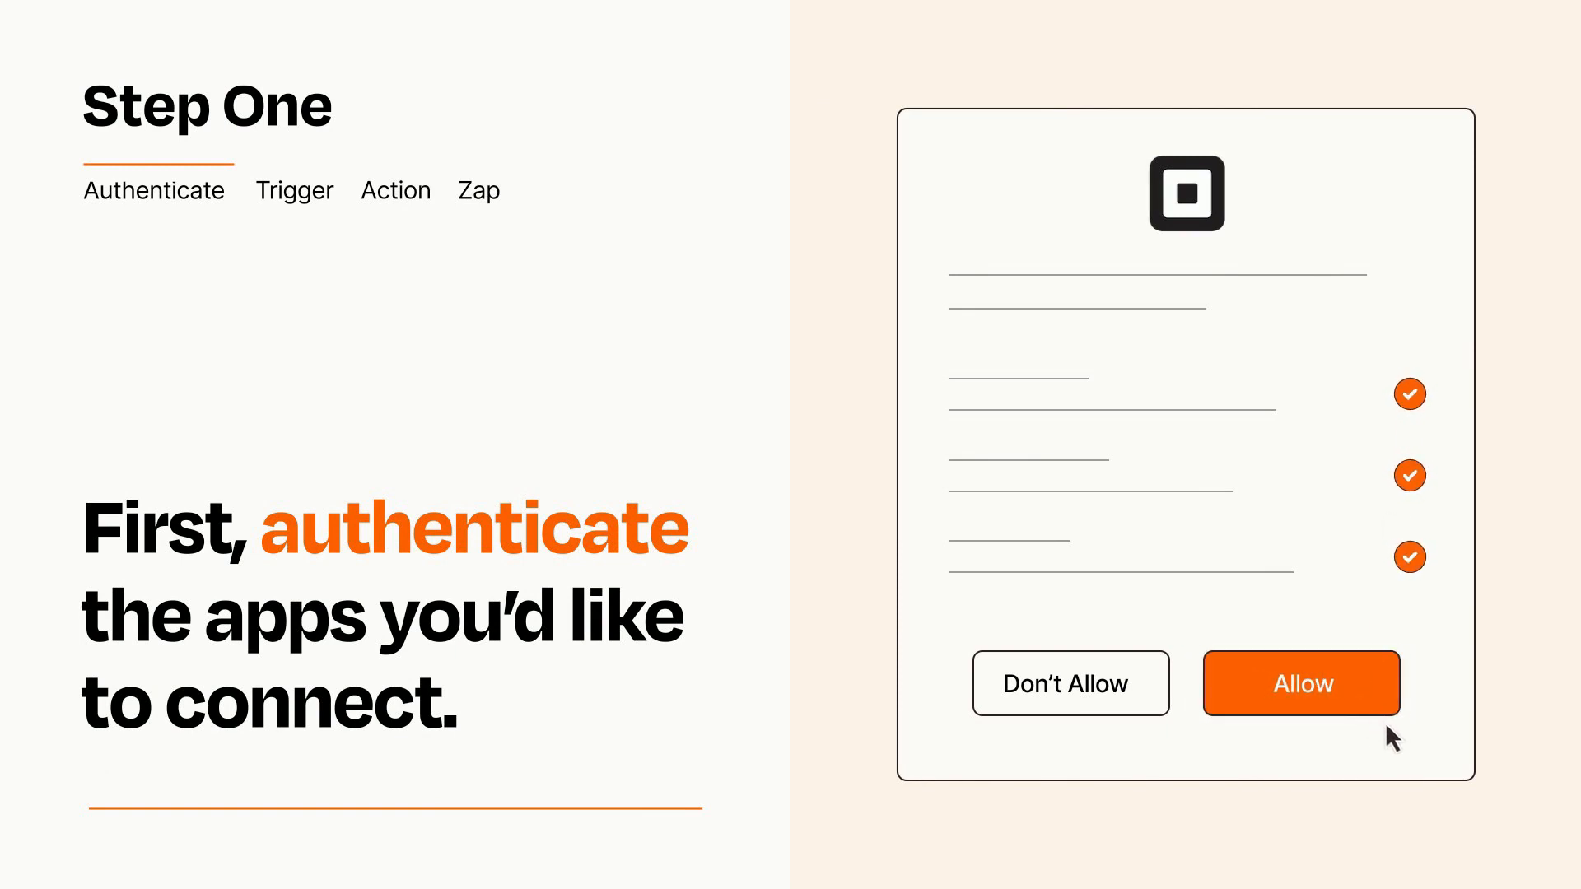
Step: Allow Zapier access to the Square account in its authorization dialog
{"action": "left_click", "coordinate": [1299, 682]}
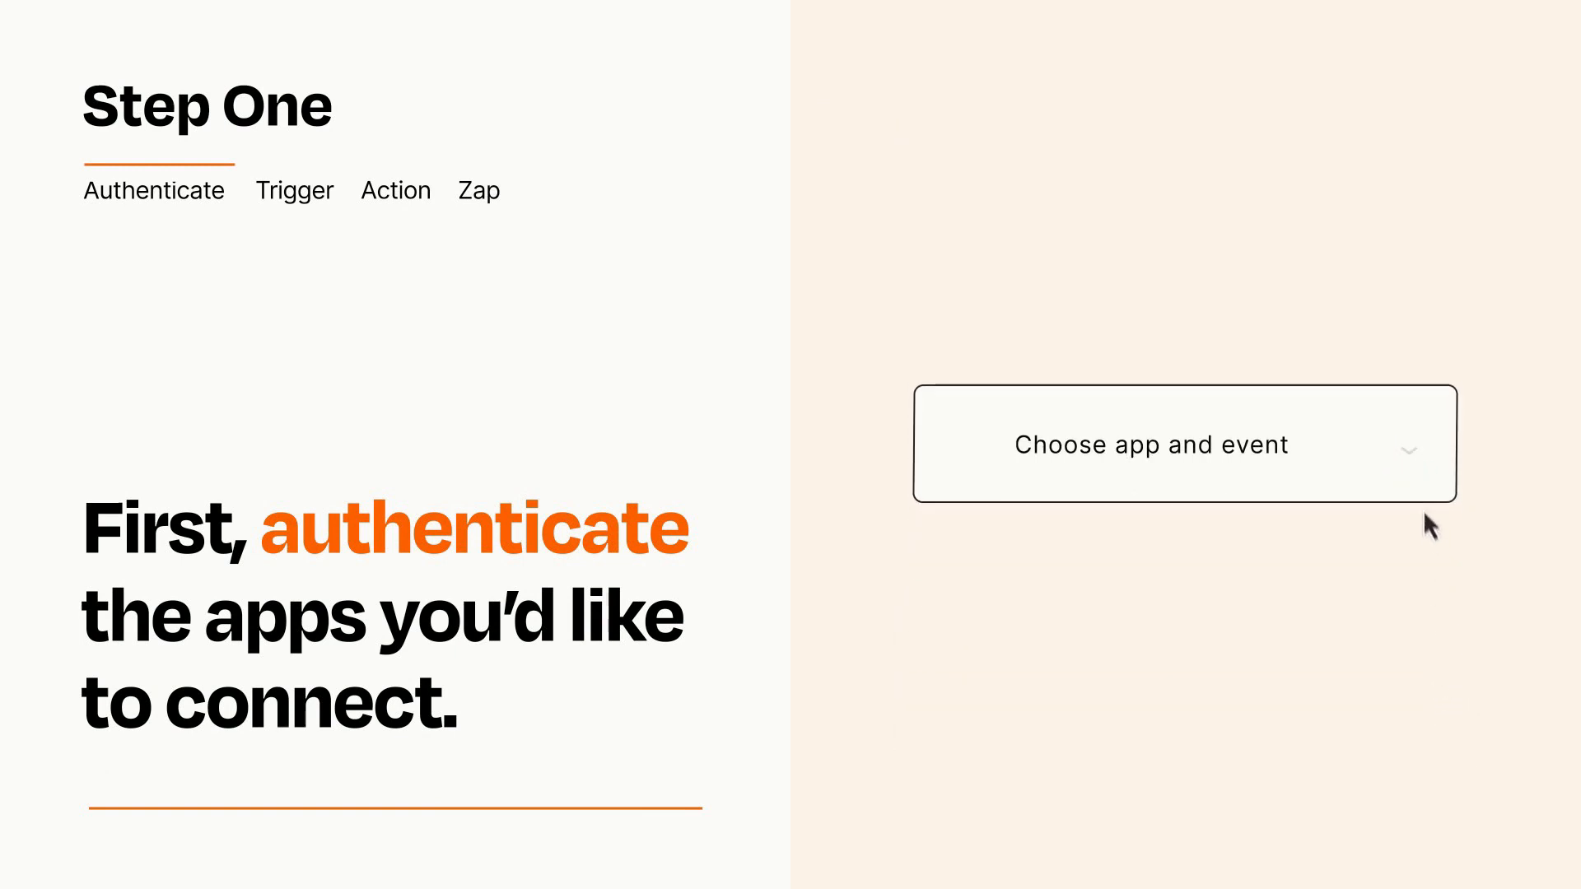
Step: Choose Calendly's 'Invitee Created' event as the Zap's trigger
{"action": "left_click", "coordinate": [1182, 443]}
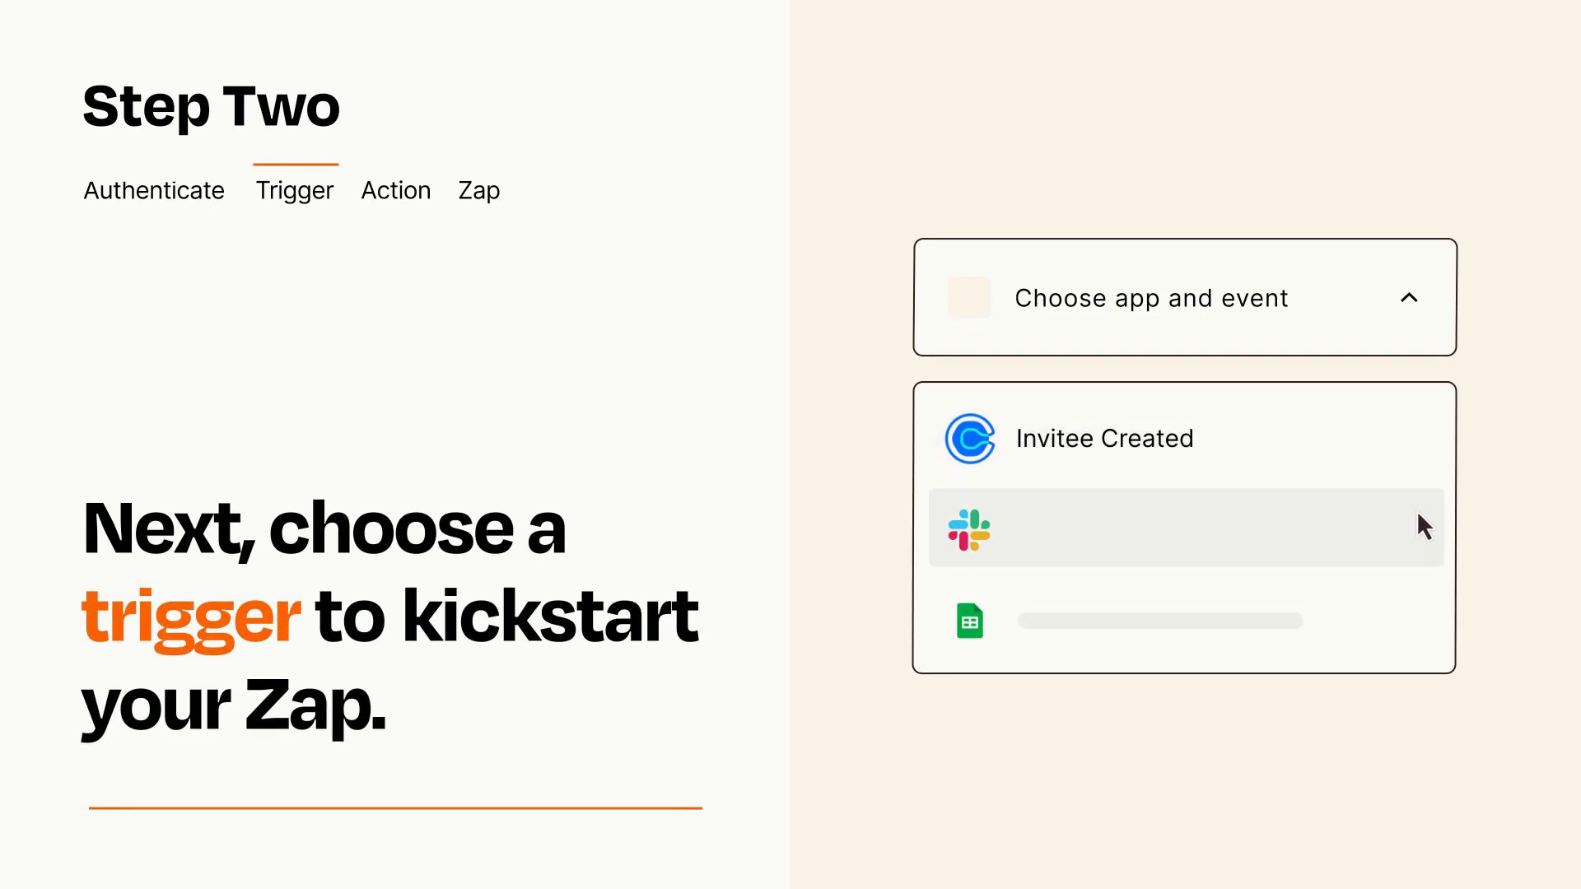
{"action": "mouse_move", "coordinate": [1422, 628]}
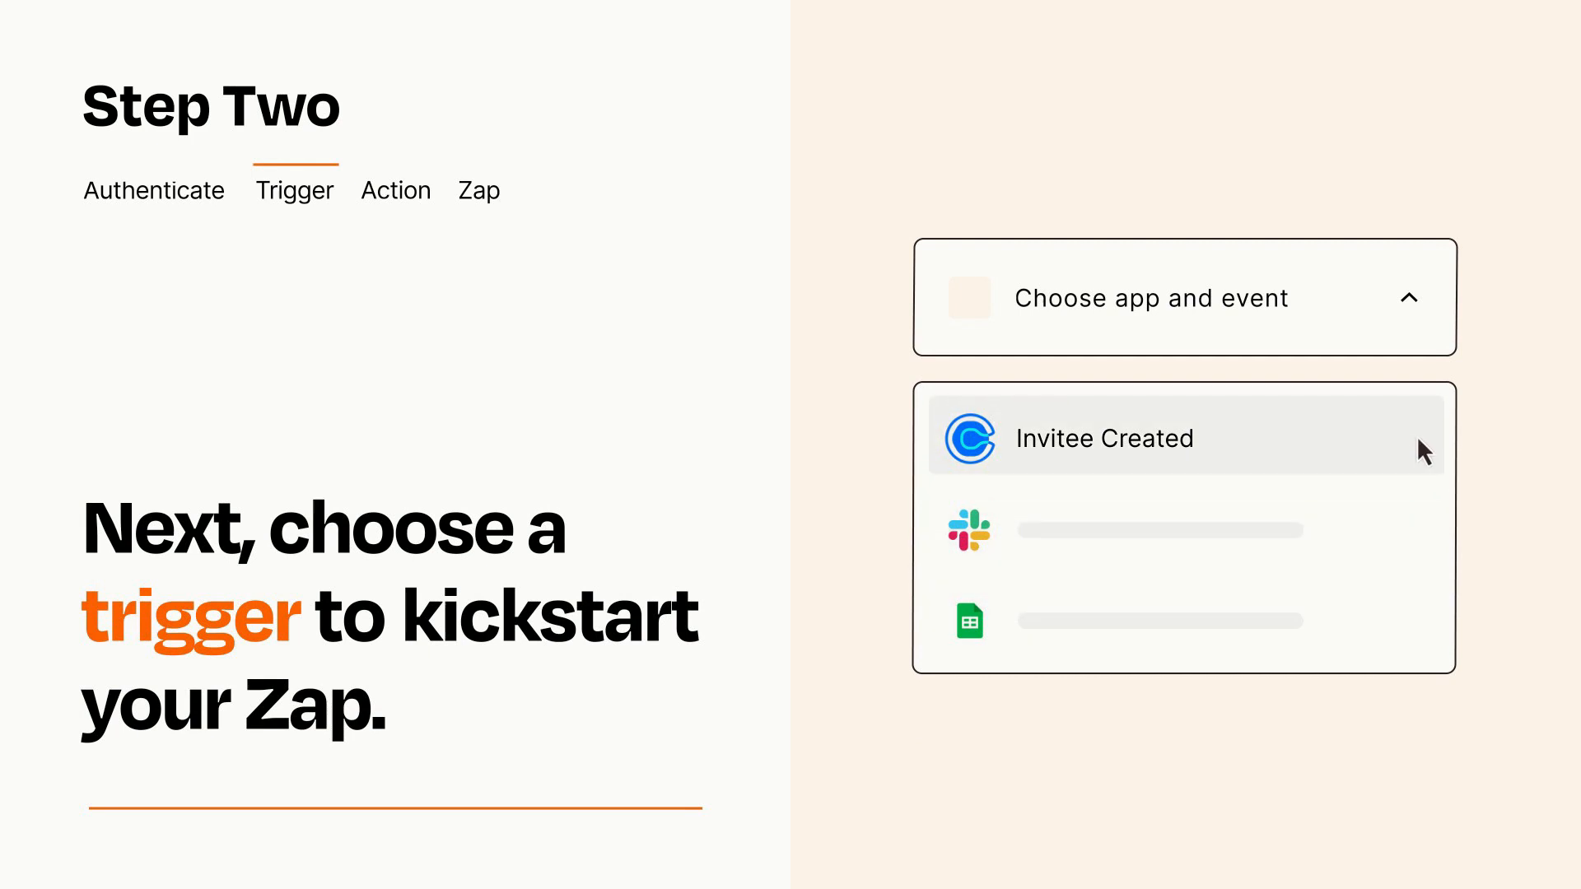
{"action": "mouse_move", "coordinate": [1423, 456]}
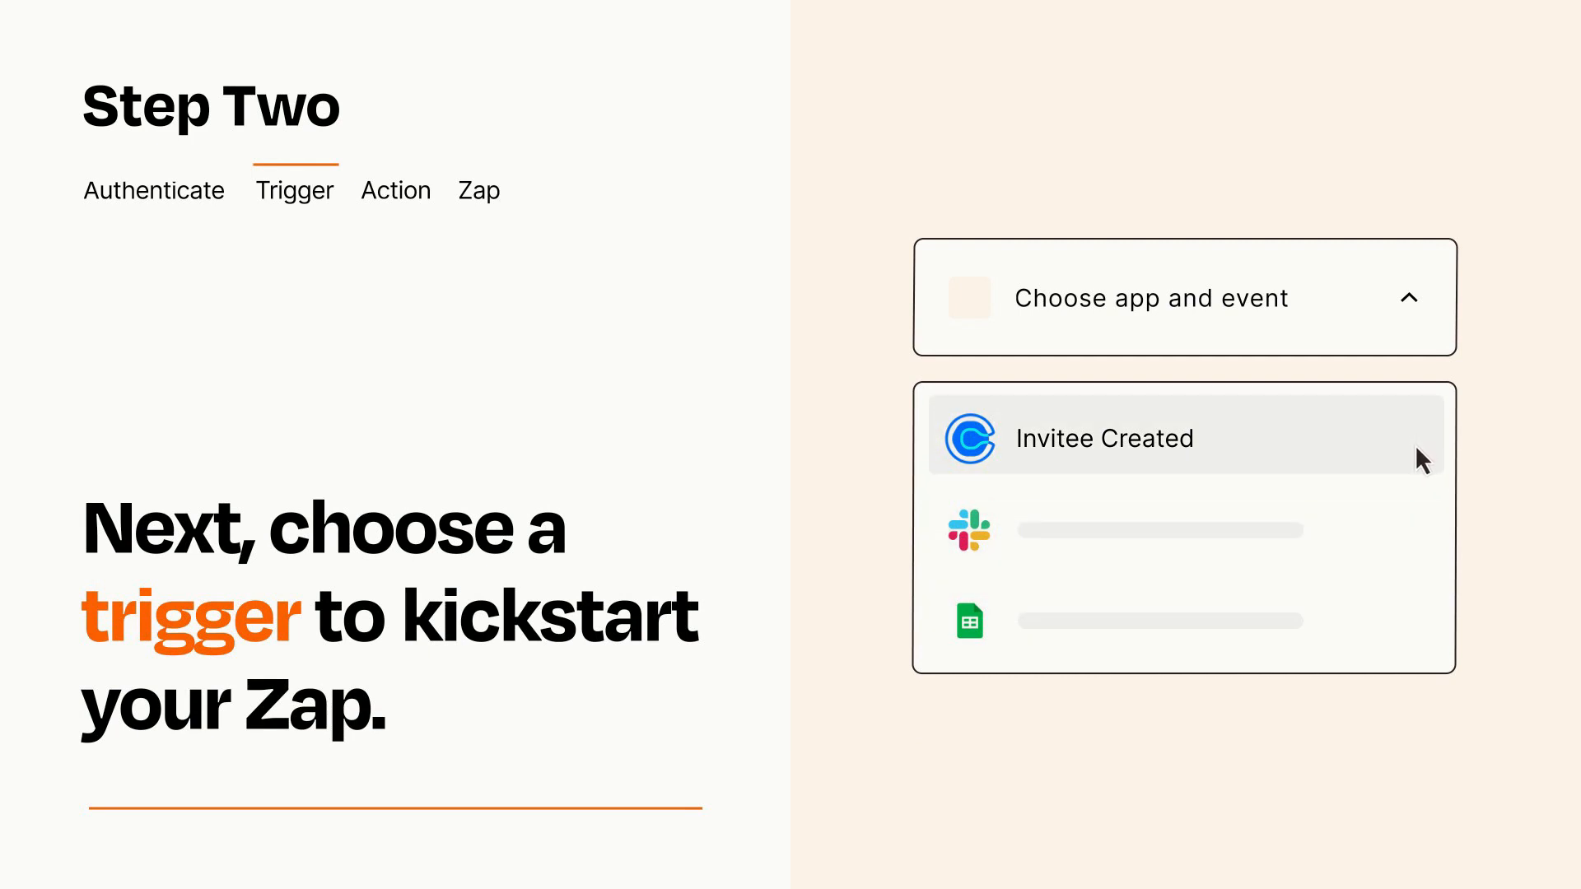
{"action": "left_click", "coordinate": [1103, 438]}
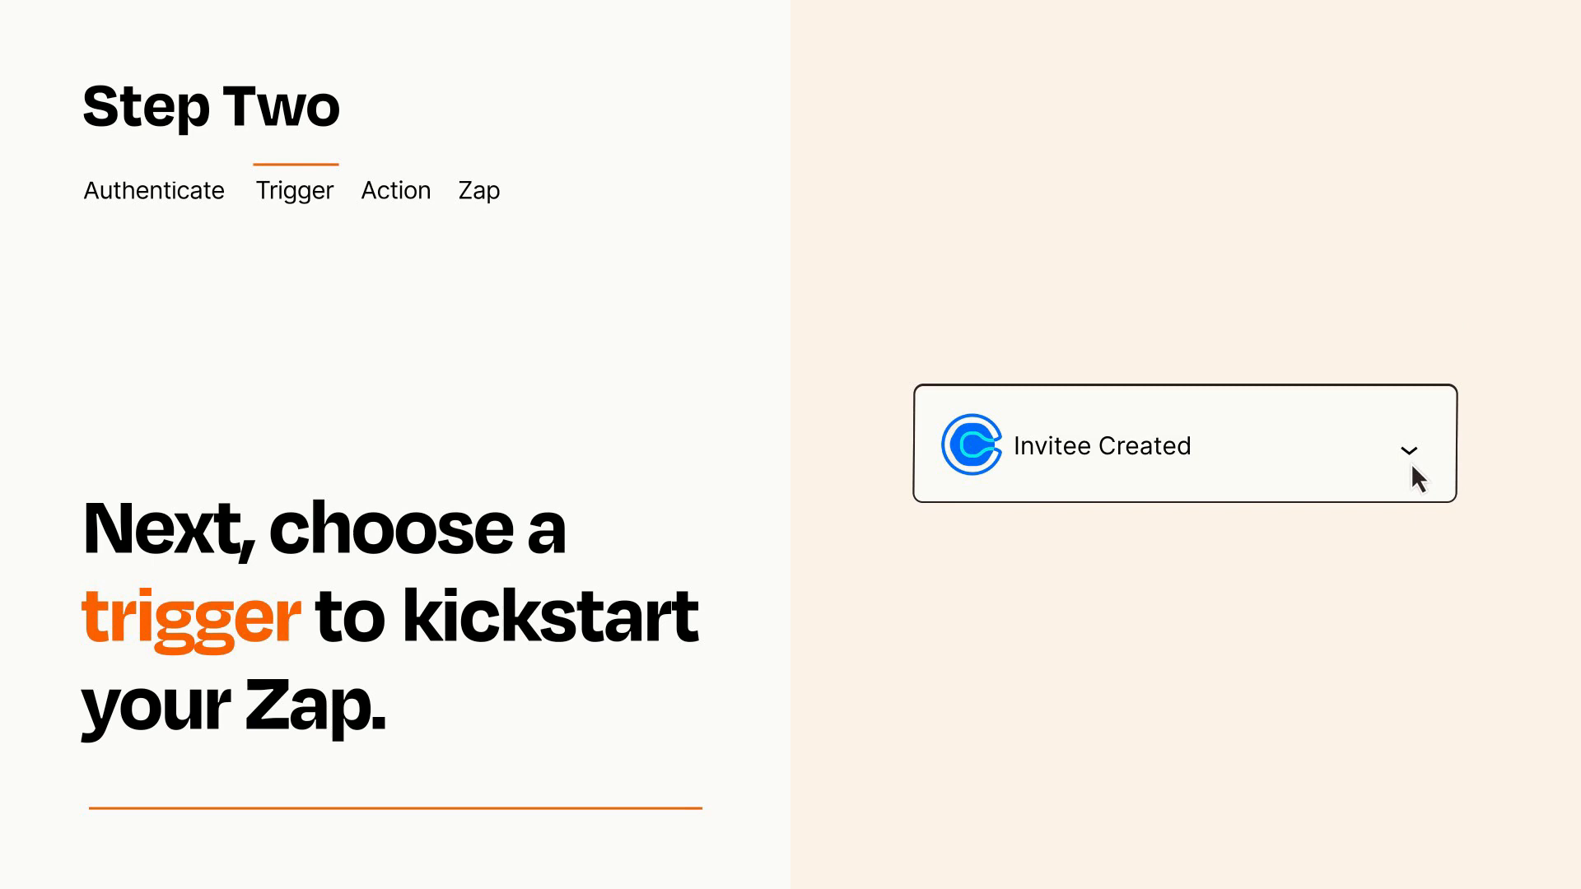
{"action": "mouse_move", "coordinate": [1431, 469]}
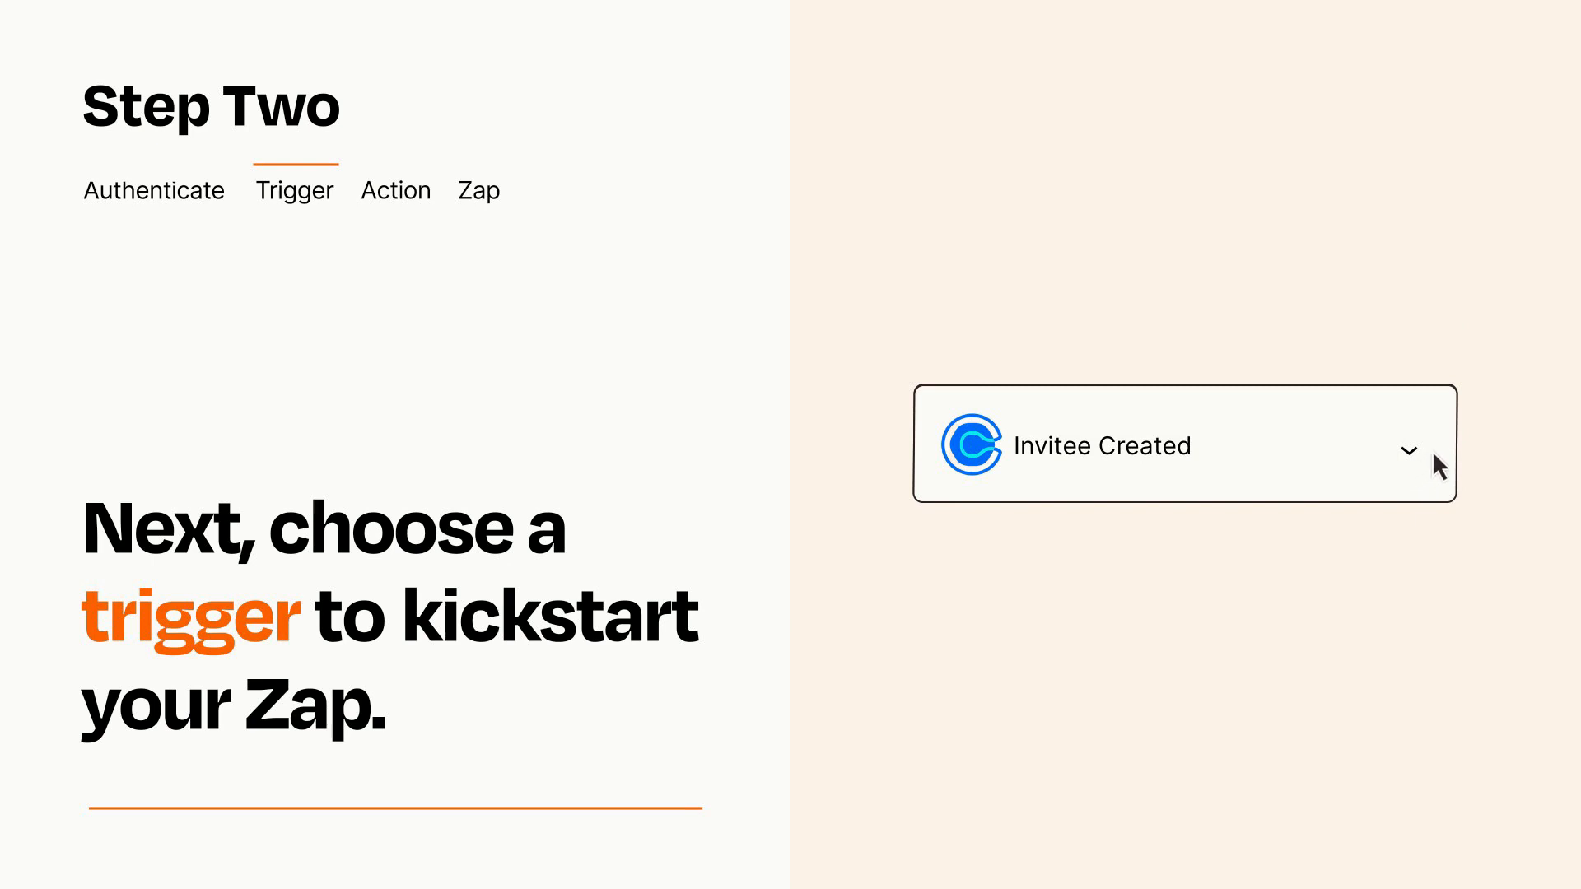
{"action": "mouse_move", "coordinate": [1435, 459]}
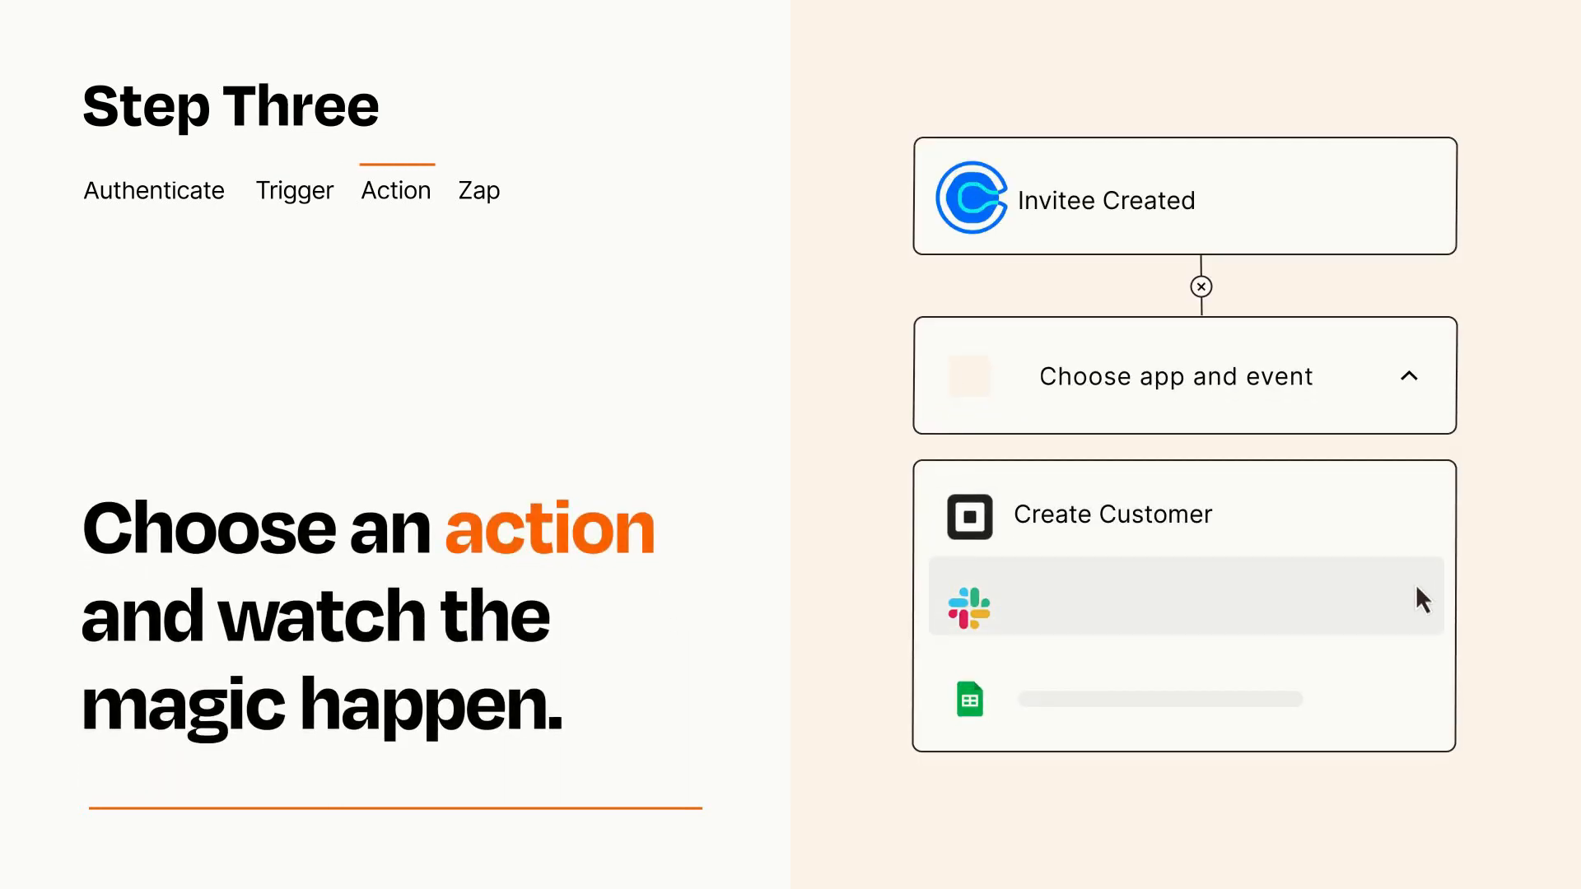
{"action": "mouse_move", "coordinate": [1421, 707]}
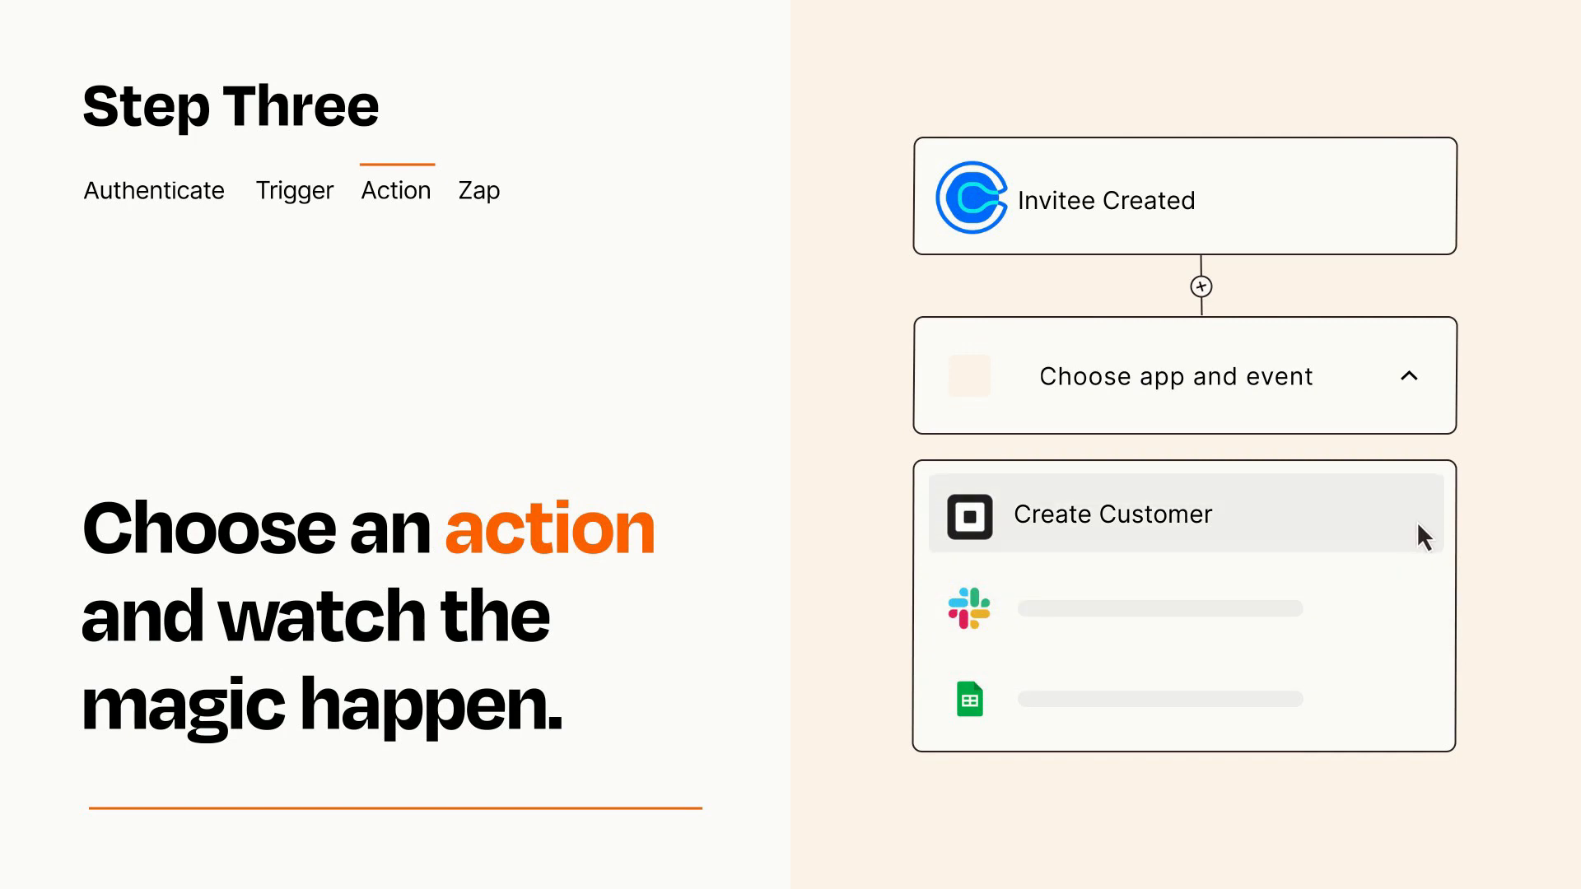
Step: Choose Square's 'Create Customer' as the action beneath the Calendly trigger
{"action": "left_click", "coordinate": [1113, 514]}
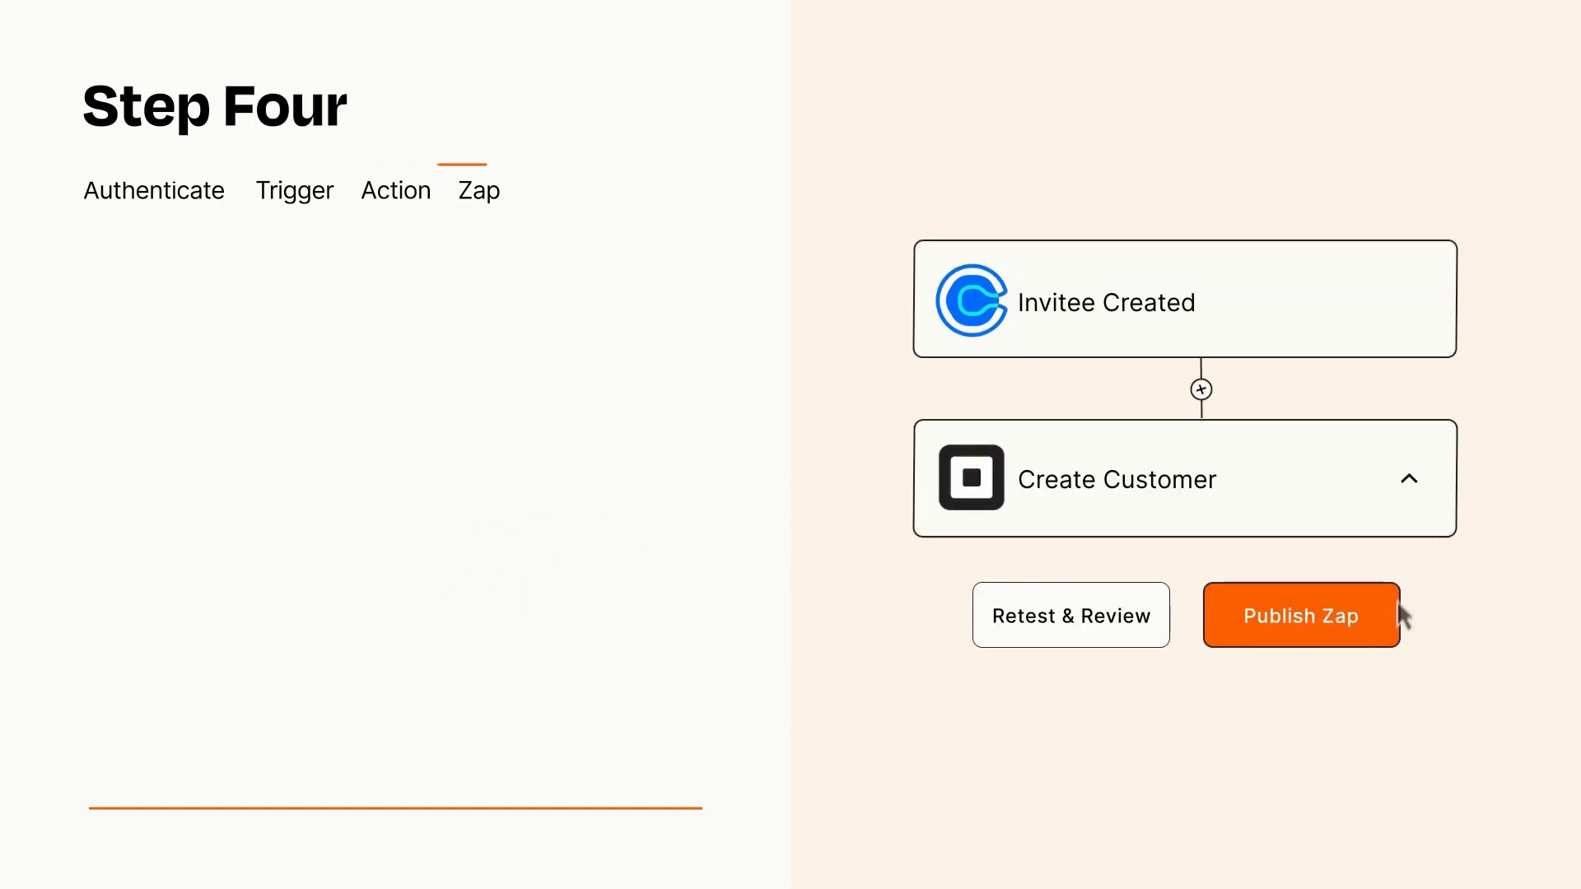
Step: Publish the Calendly-to-Square Zap so it turns on
{"action": "left_click", "coordinate": [1299, 615]}
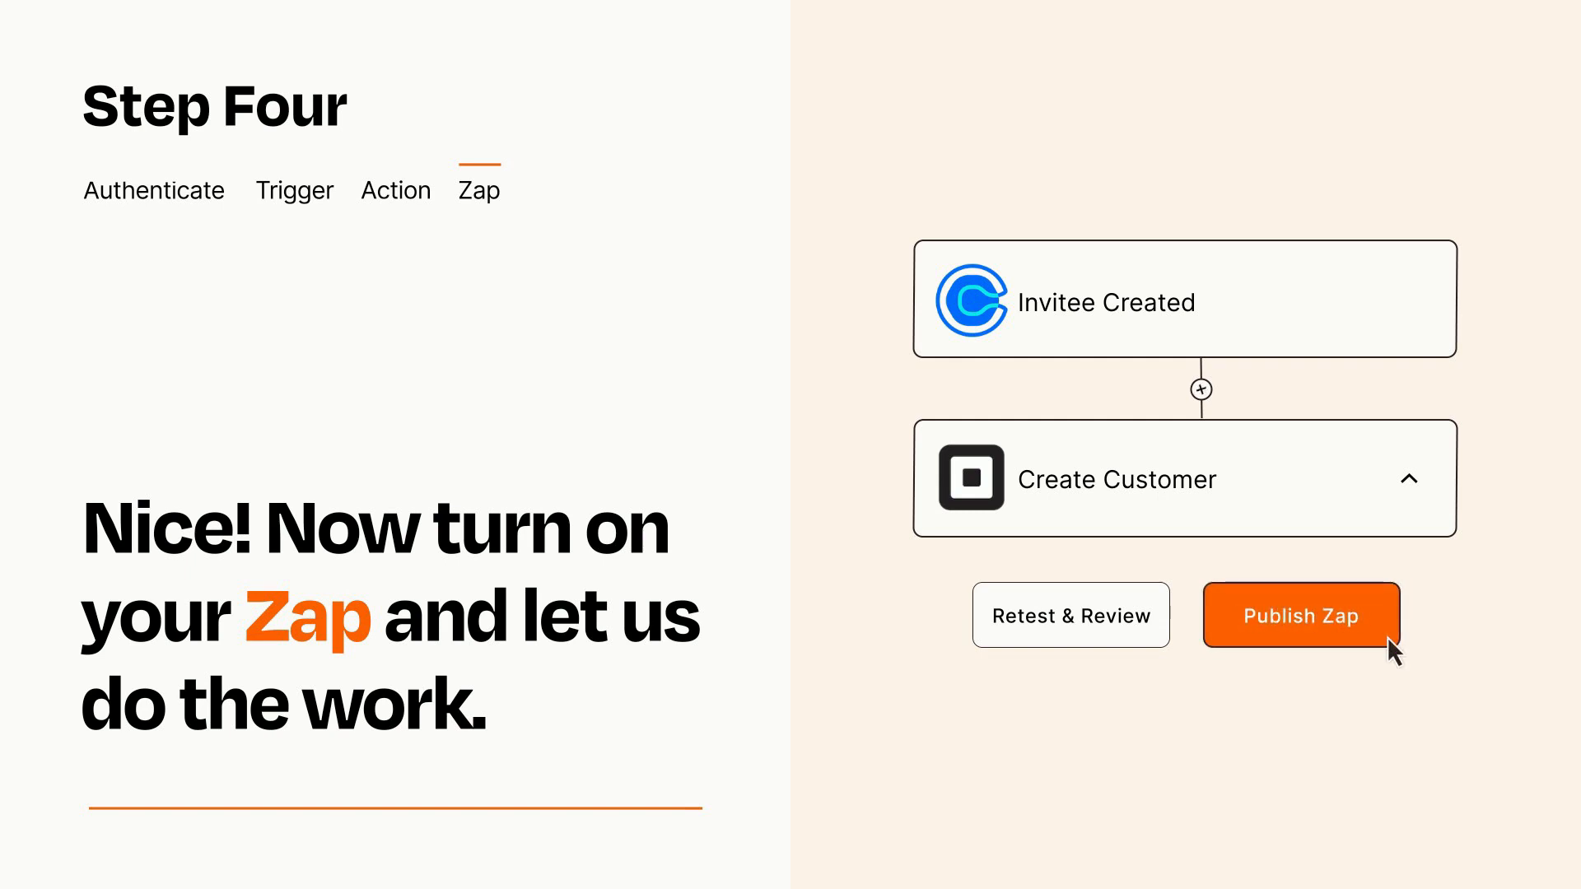
{"action": "left_click", "coordinate": [1301, 614]}
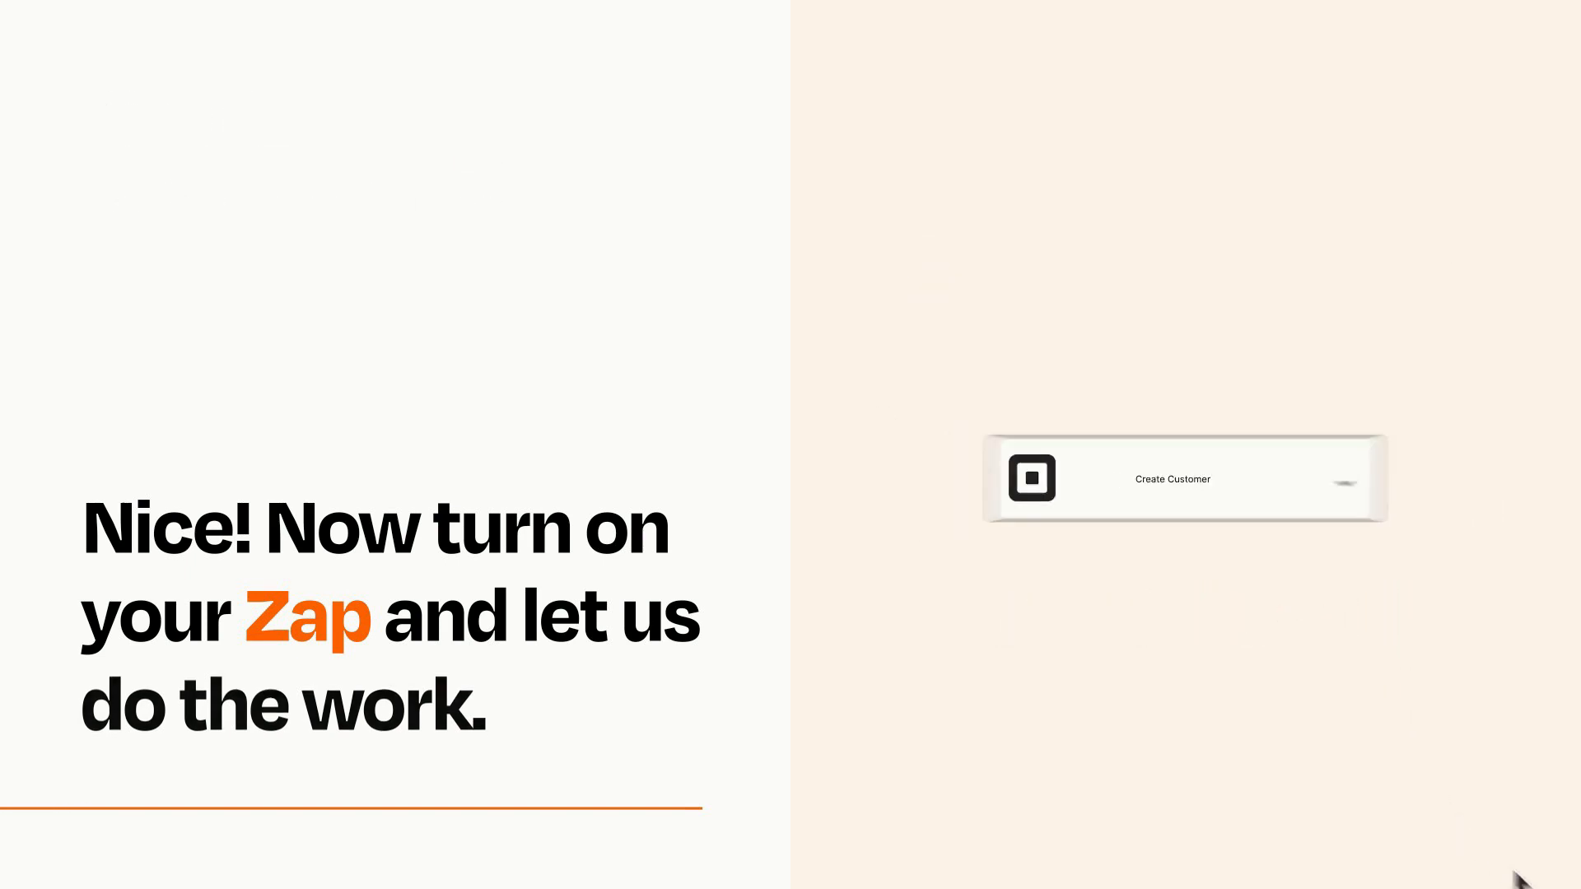